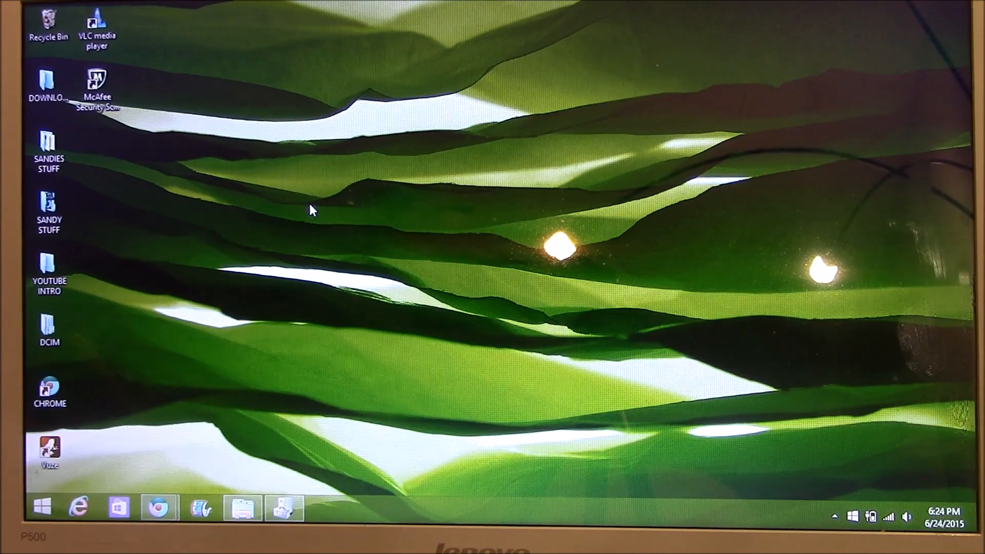
Reach the Screen resolution settings from the desktop's shortcut menu
{"action": "left_click", "coordinate": [43, 505]}
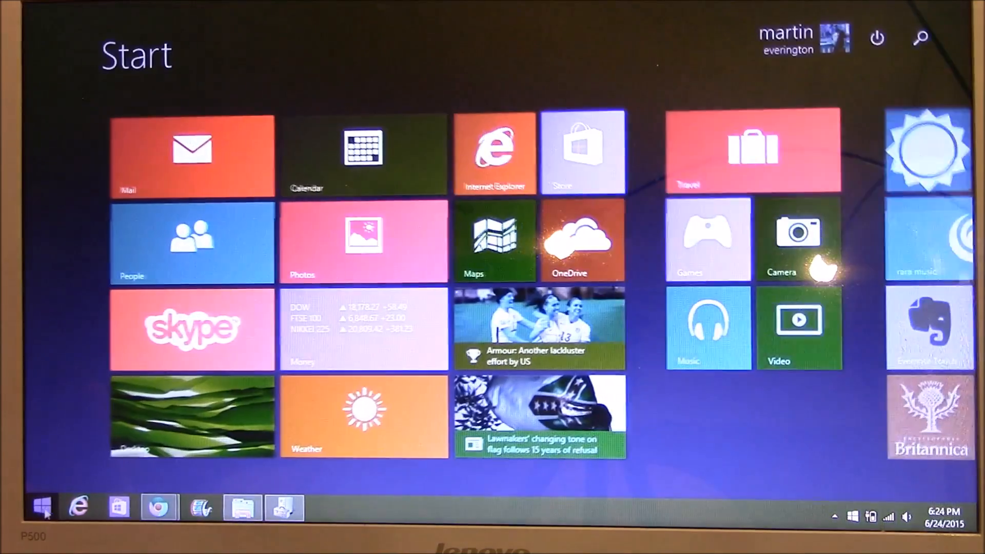
{"action": "right_click", "coordinate": [41, 506]}
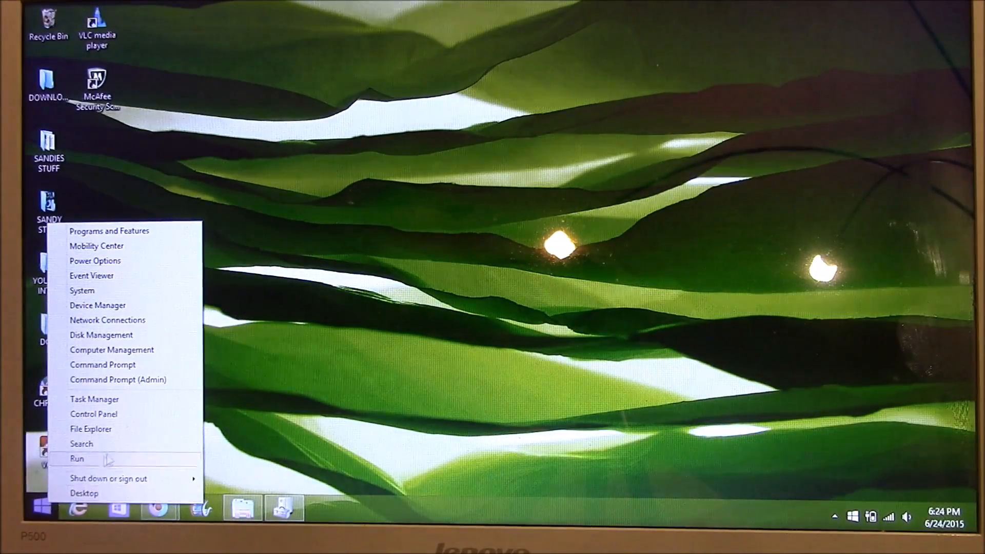
{"action": "right_click", "coordinate": [426, 205]}
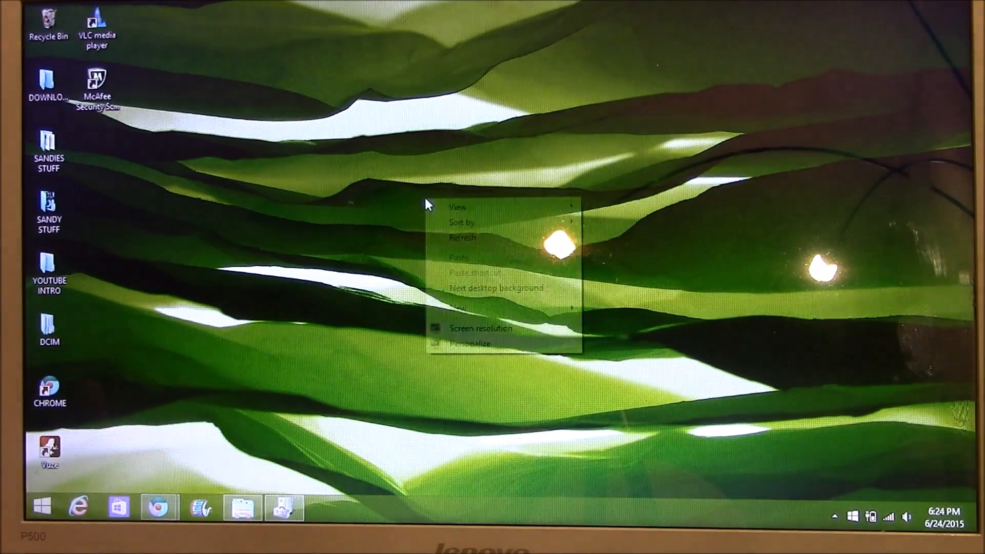
{"action": "mouse_move", "coordinate": [485, 335]}
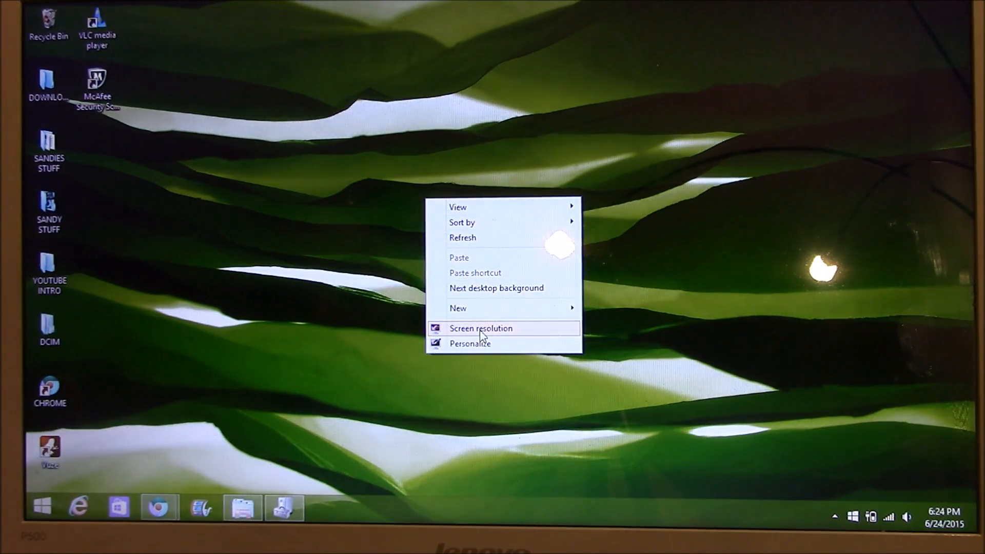
{"action": "left_click", "coordinate": [470, 344]}
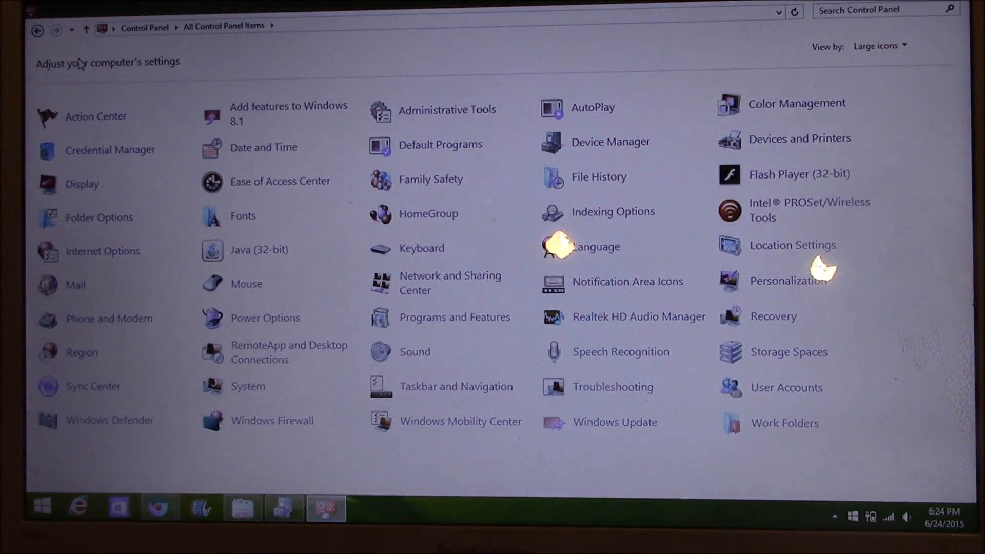
Show the Screen Resolution page for the Mobile PC Display via Display > Adjust resolution
{"action": "left_click", "coordinate": [82, 184]}
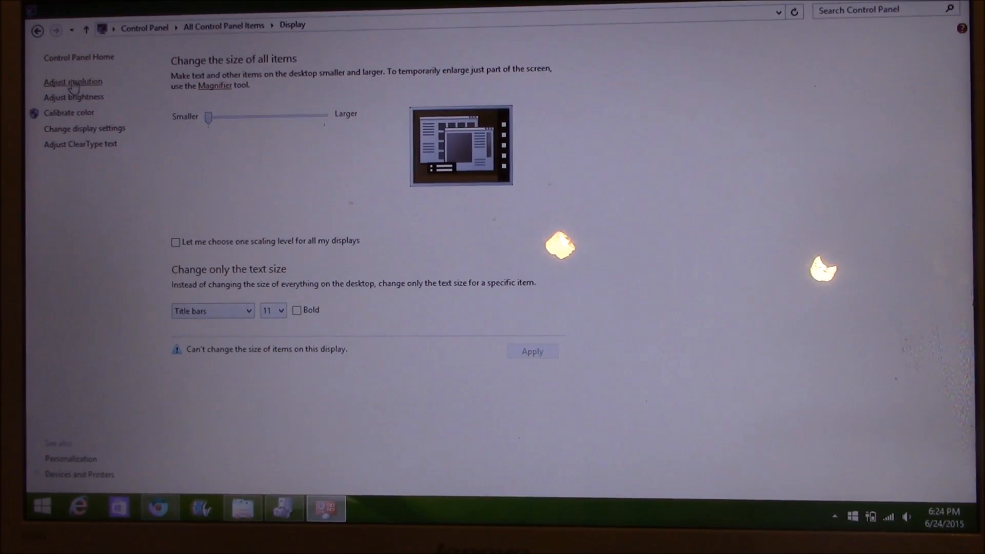
{"action": "left_click", "coordinate": [73, 82]}
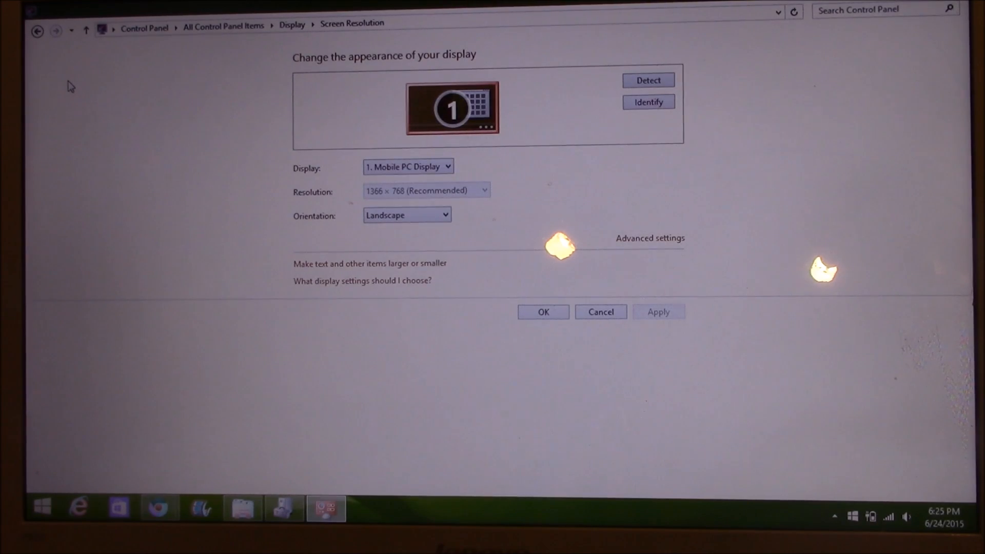
{"action": "mouse_move", "coordinate": [643, 249]}
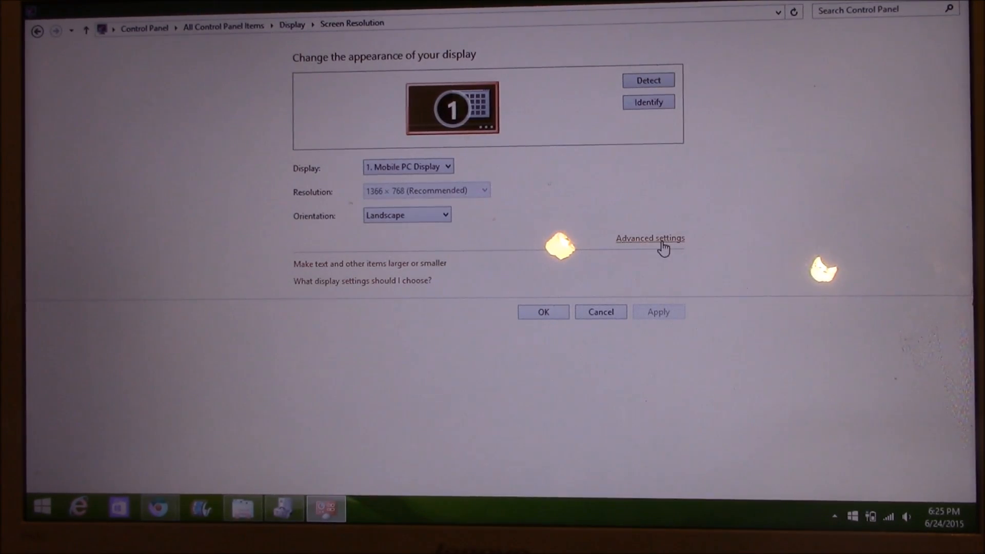
Start the Update Driver wizard from the Microsoft Basic Display Adapter's Driver properties
{"action": "left_click", "coordinate": [651, 239]}
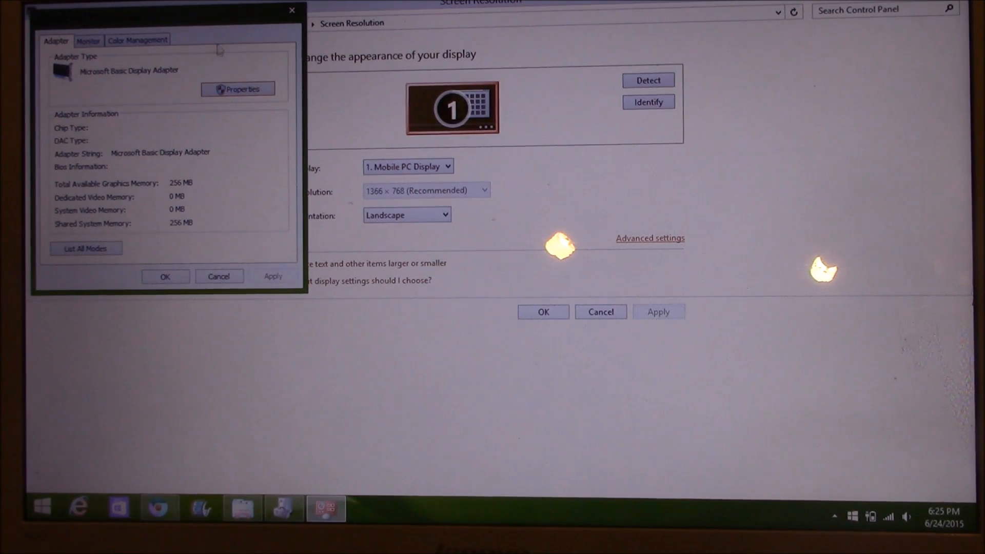
{"action": "left_click", "coordinate": [238, 89]}
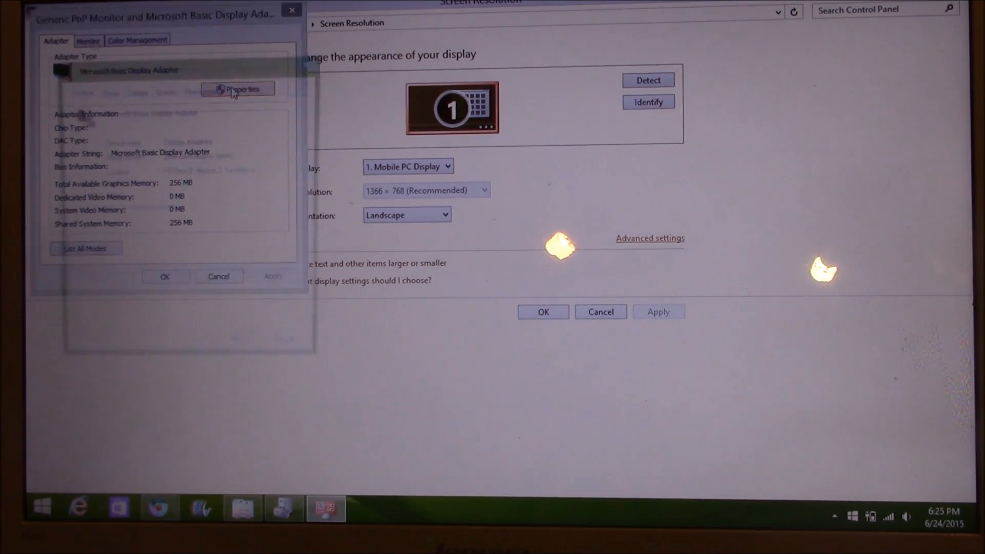
{"action": "left_click", "coordinate": [240, 89]}
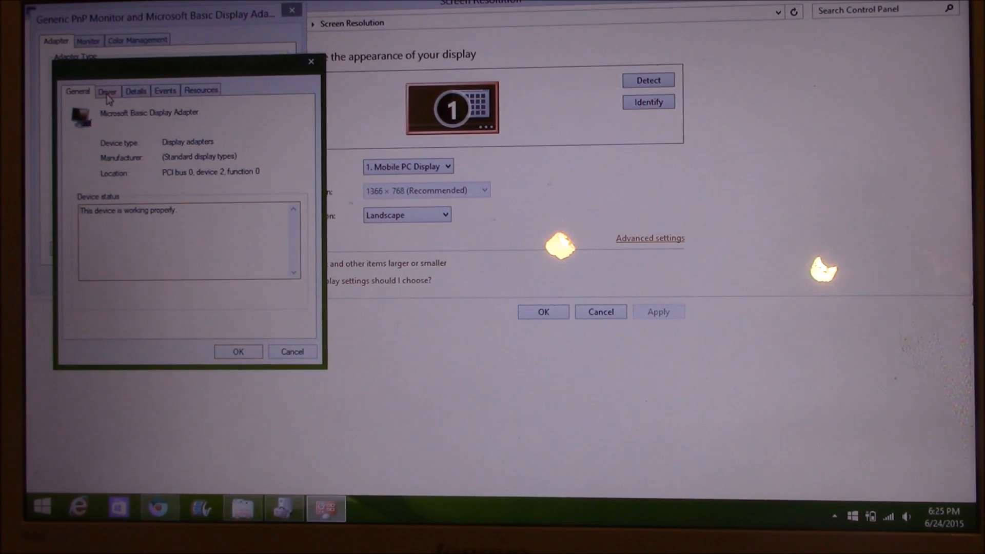
{"action": "left_click", "coordinate": [107, 90]}
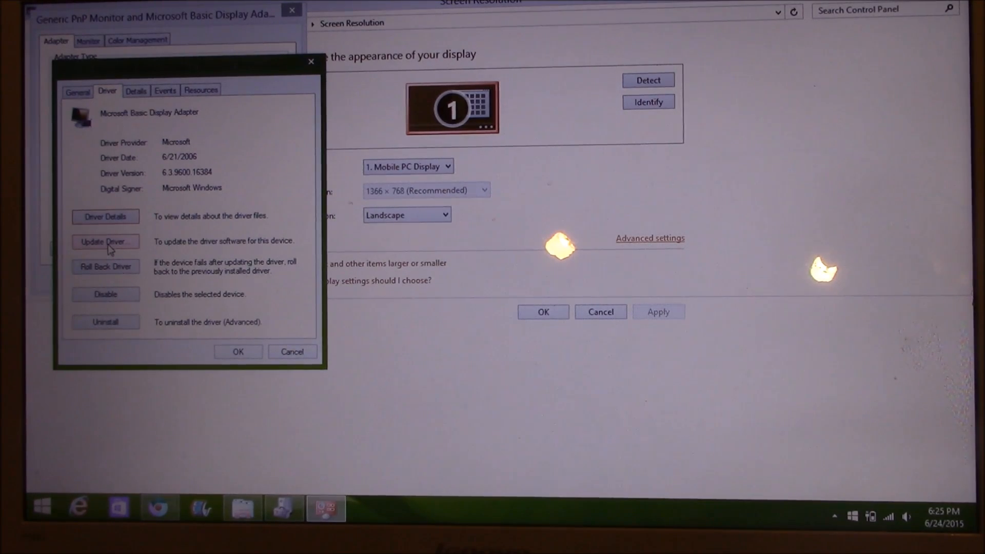
{"action": "left_click", "coordinate": [106, 242]}
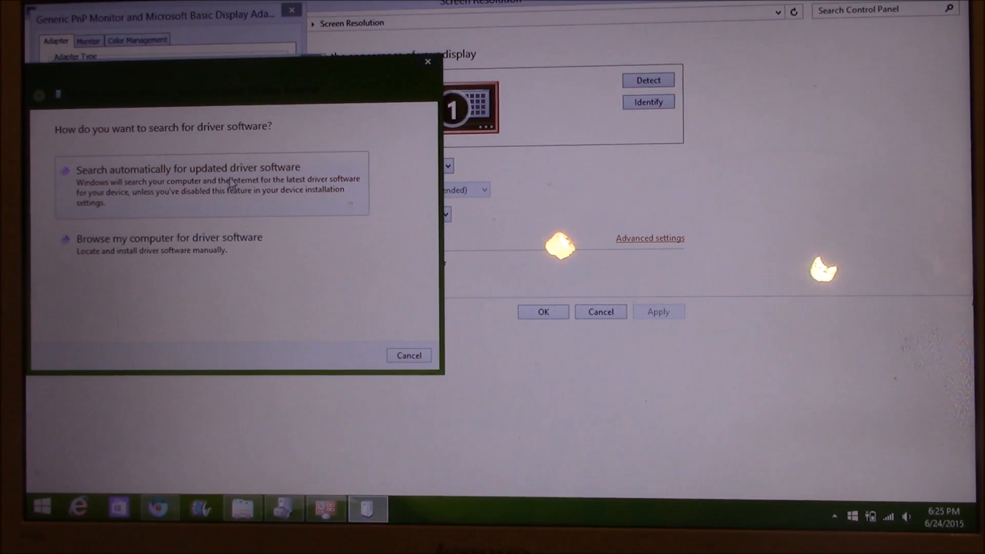
Browse locally and install Microsoft Basic Display Adapter from the compatible hardware list
{"action": "left_click", "coordinate": [169, 237]}
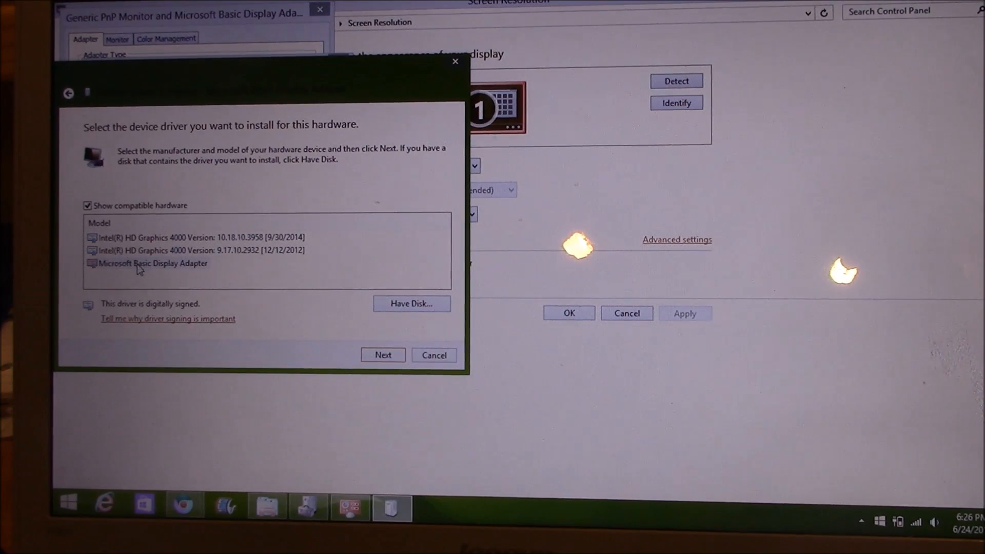
{"action": "left_click", "coordinate": [149, 264]}
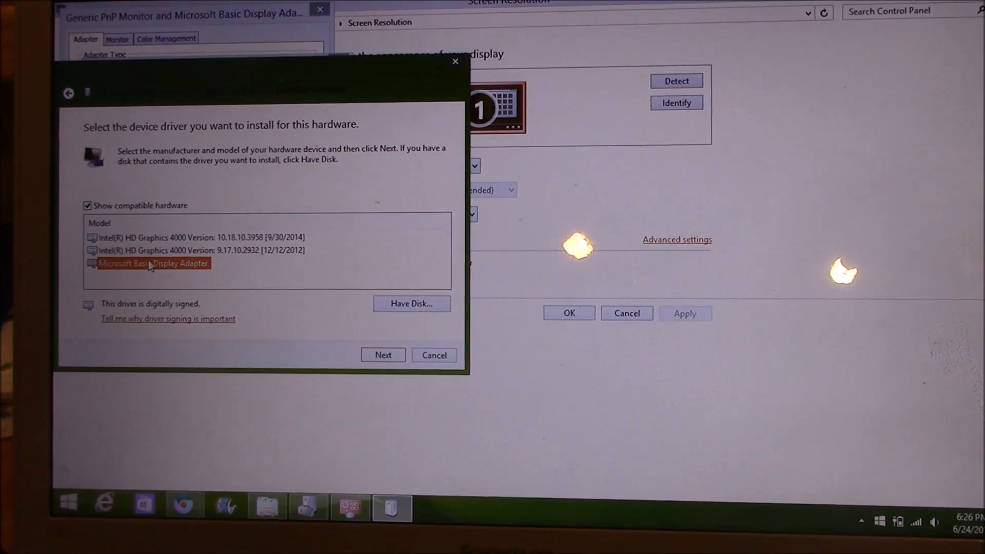
{"action": "left_click", "coordinate": [383, 355]}
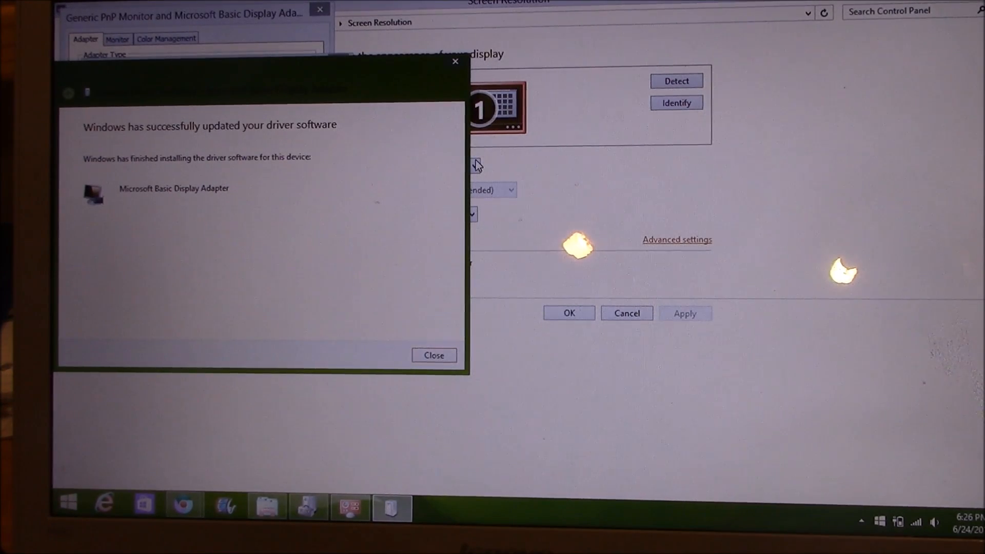
{"action": "mouse_move", "coordinate": [186, 200]}
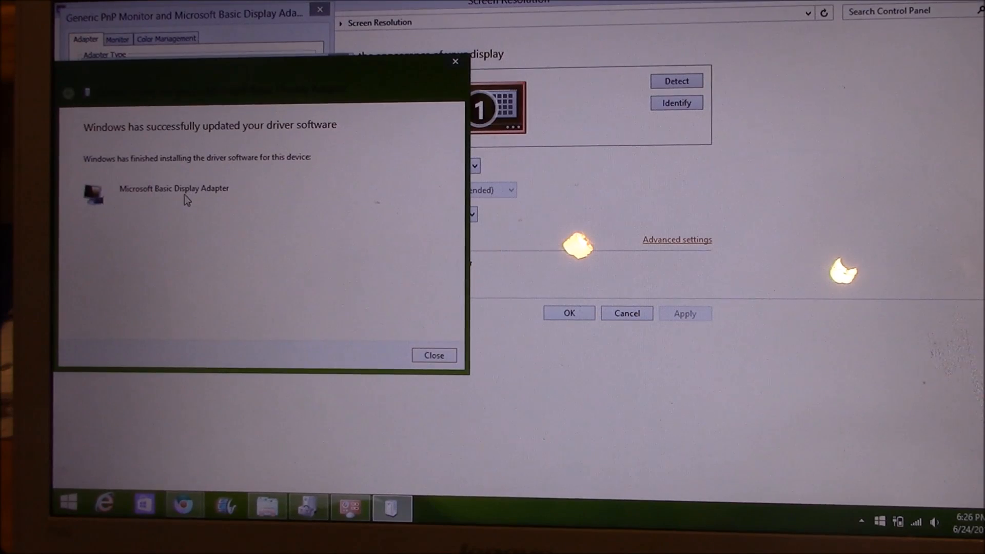
Close the success message, returning to the adapter properties showing driver 6.3.9600.16384
{"action": "left_click", "coordinate": [435, 355]}
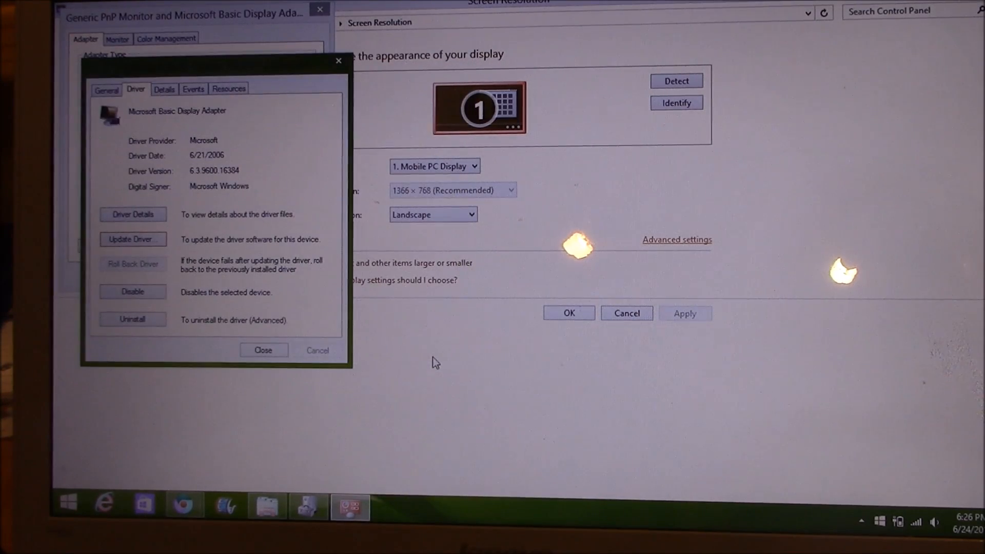